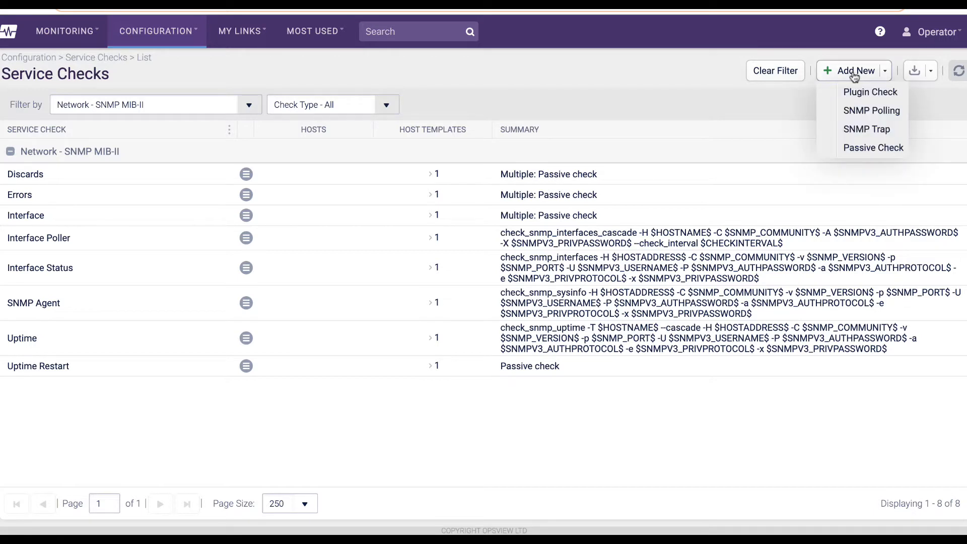
mouse_move(868, 129)
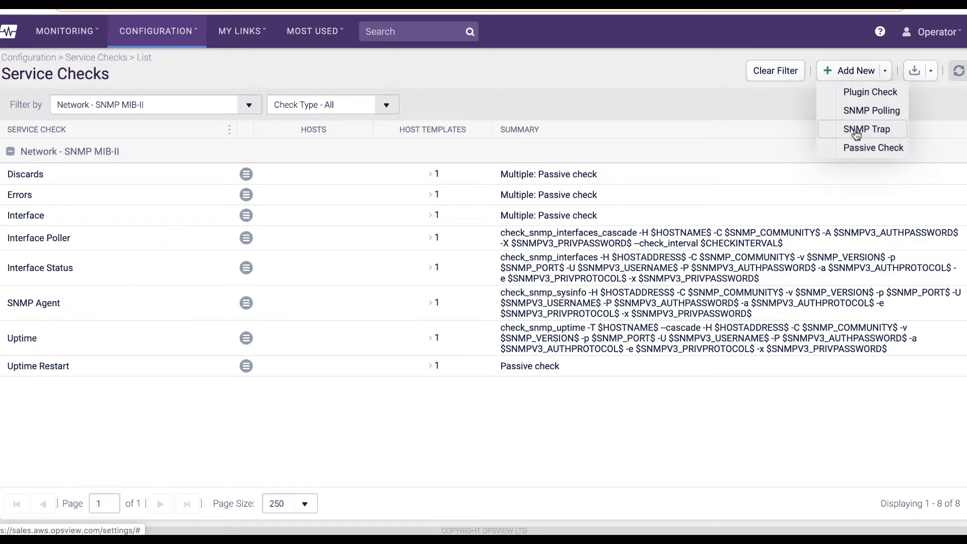
Start a new SNMP Trap service check and begin adding a trap rule.
click(868, 129)
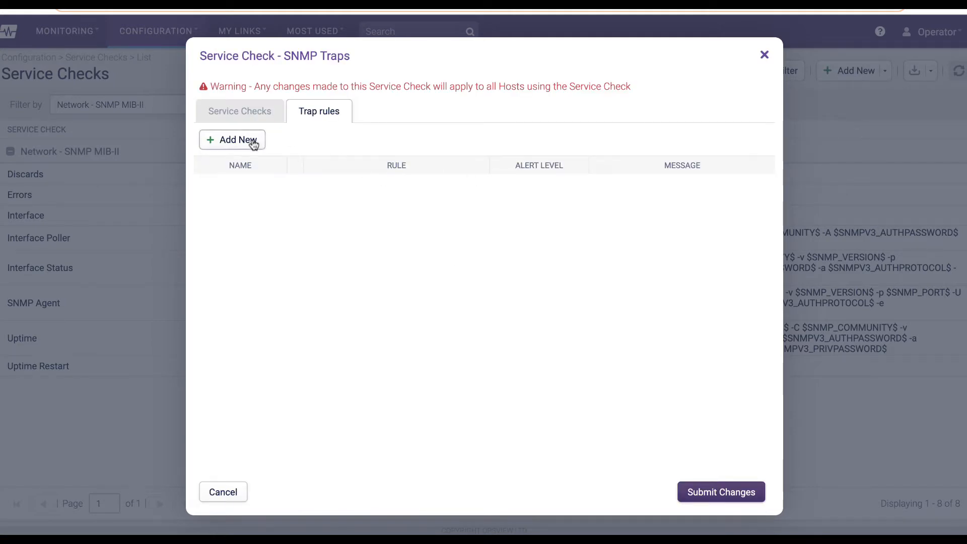
click(233, 140)
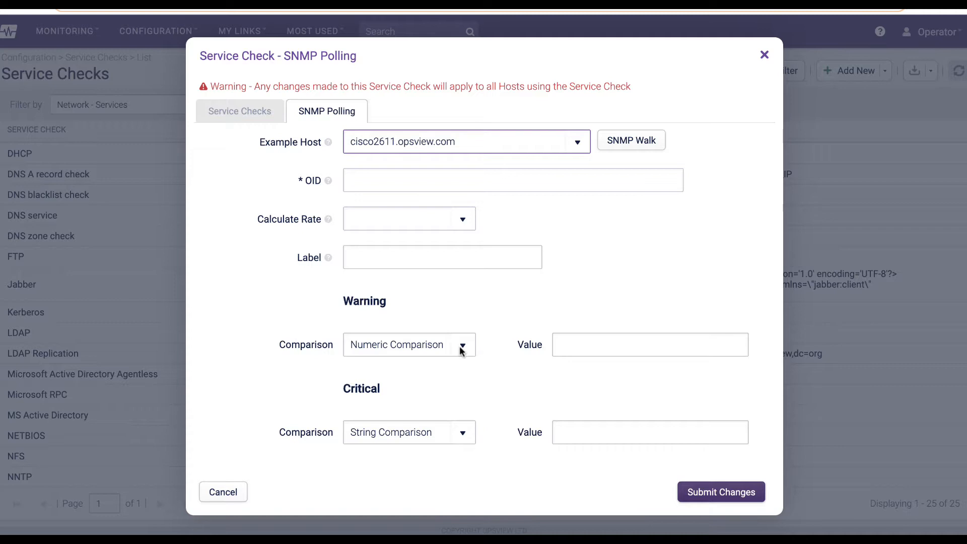
Keep Numeric Comparison as the warning comparison on the new SNMP Polling check.
click(457, 141)
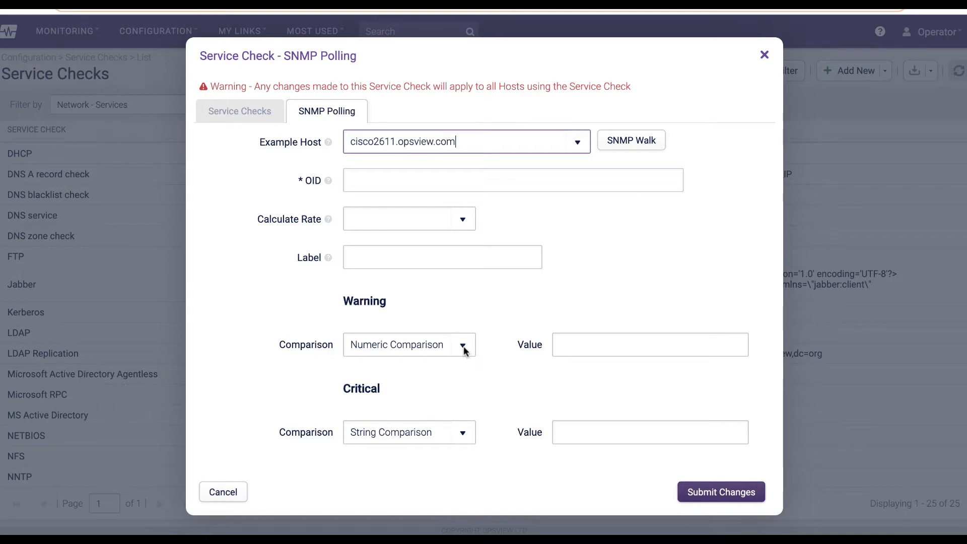
click(462, 344)
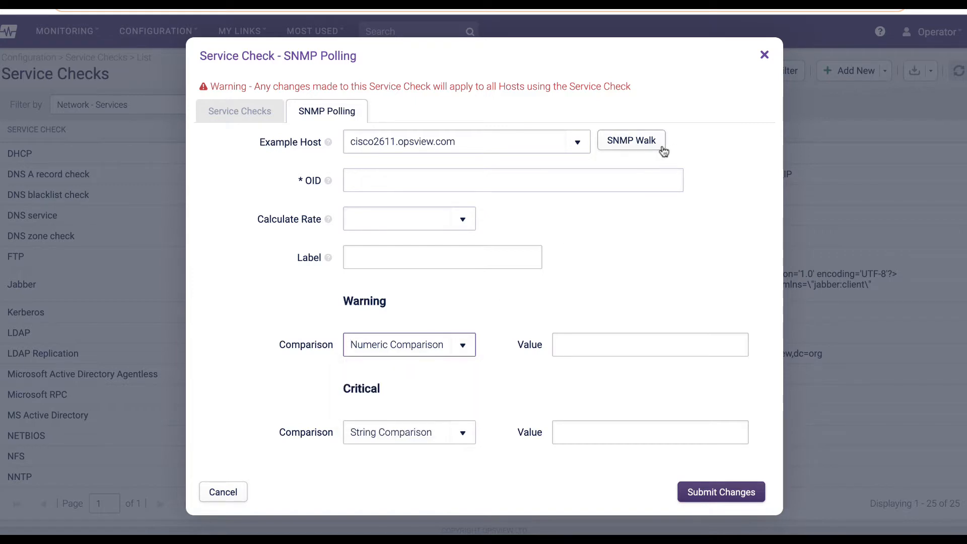
Walk cisco2611.opsview.com's SNMP values, then view SMA Inverter's check_sma_inverter arguments.
click(631, 140)
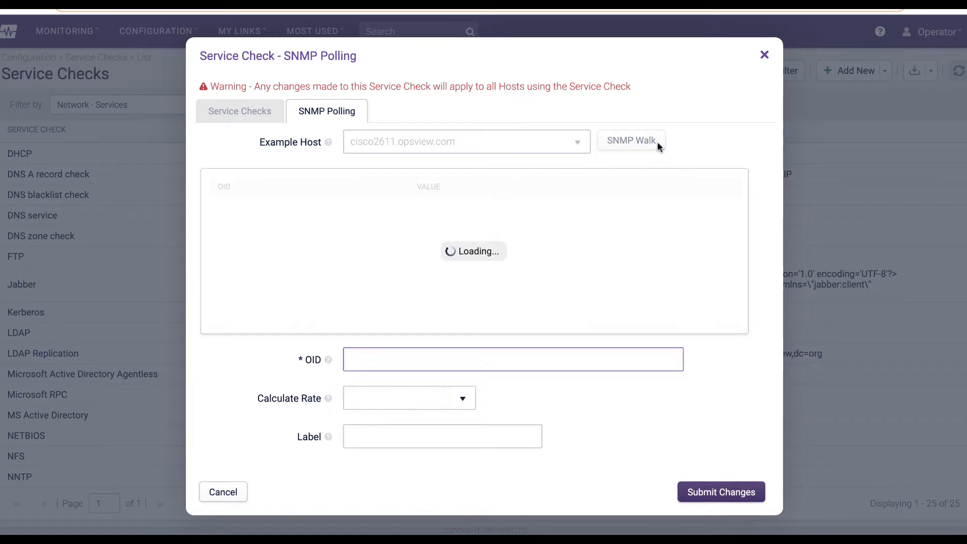
click(631, 140)
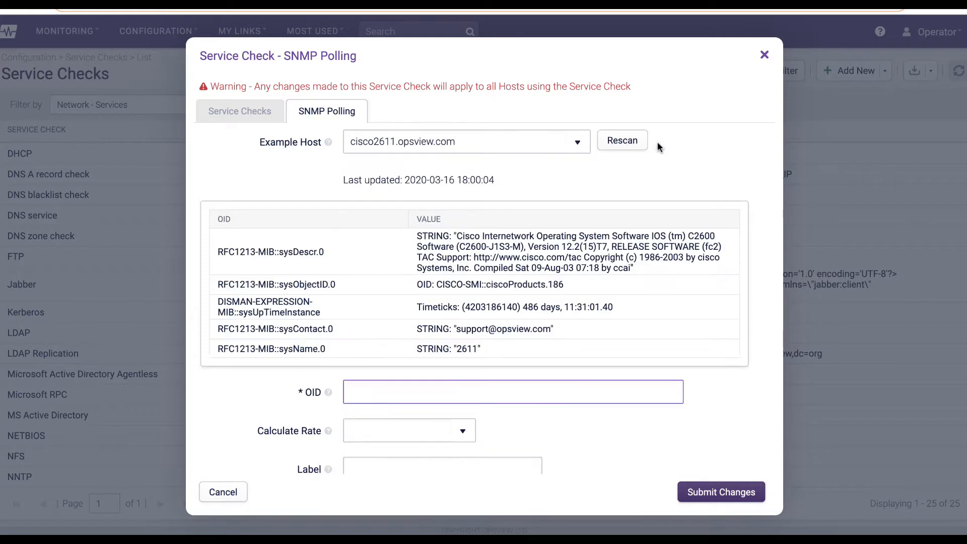
scroll(down, 3)
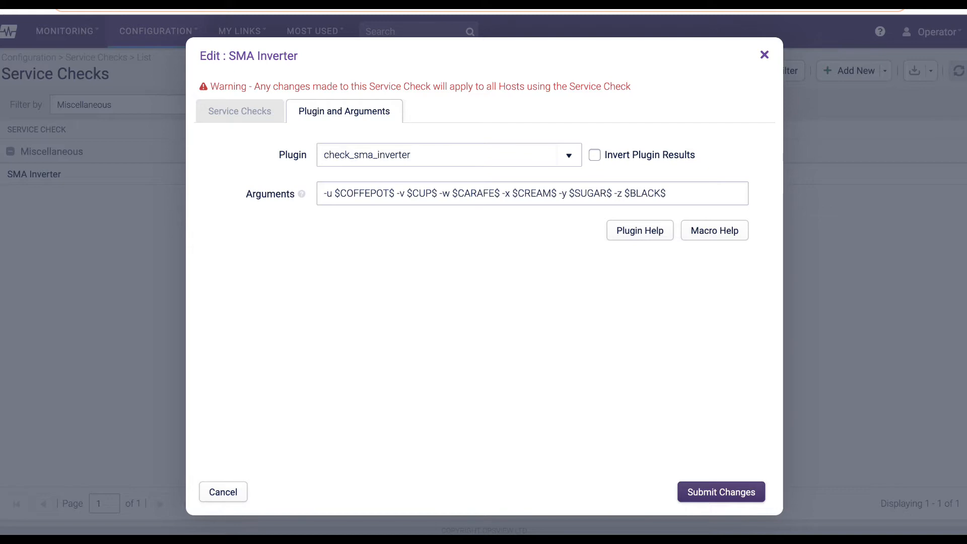
click(223, 491)
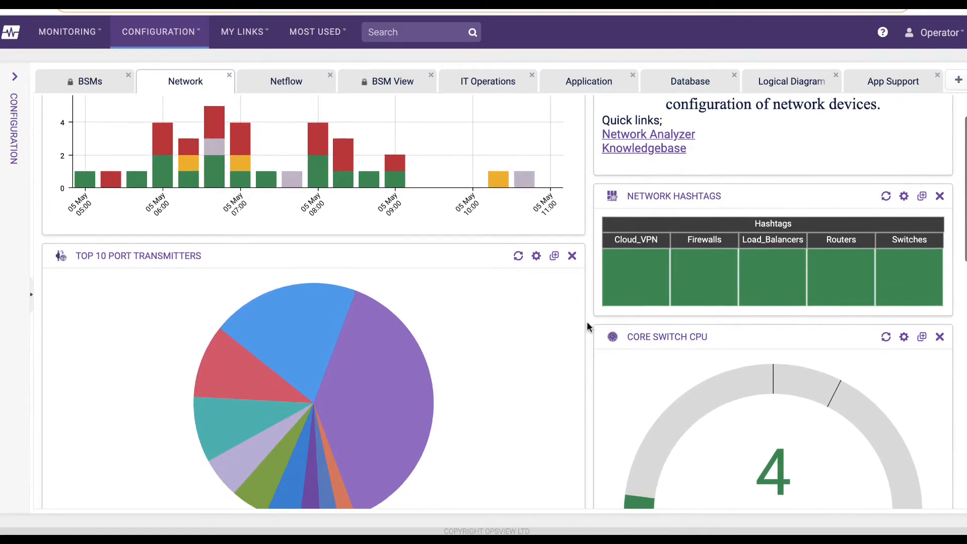
Scroll the Network dashboard down to the port transmitter table and UniFi clients chart.
scroll(down, 3)
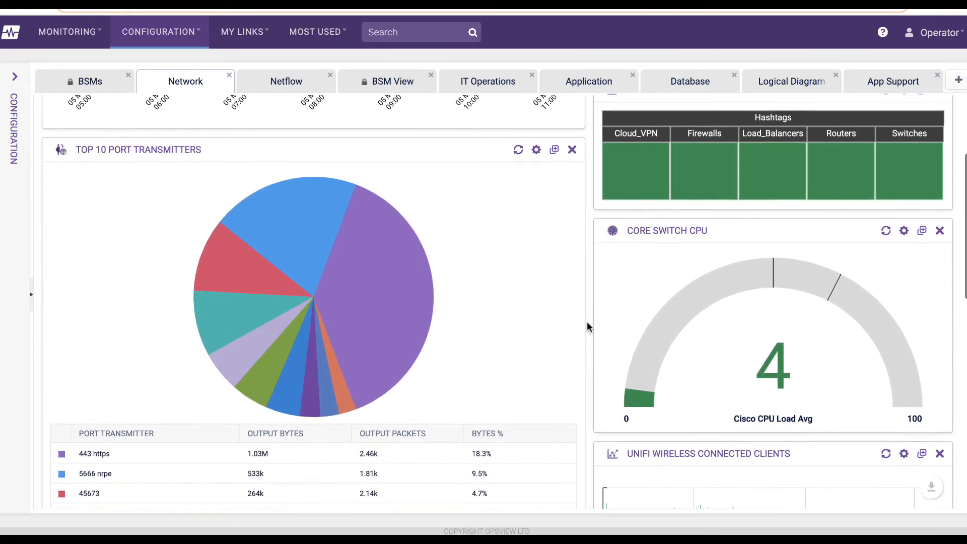
scroll(down, 3)
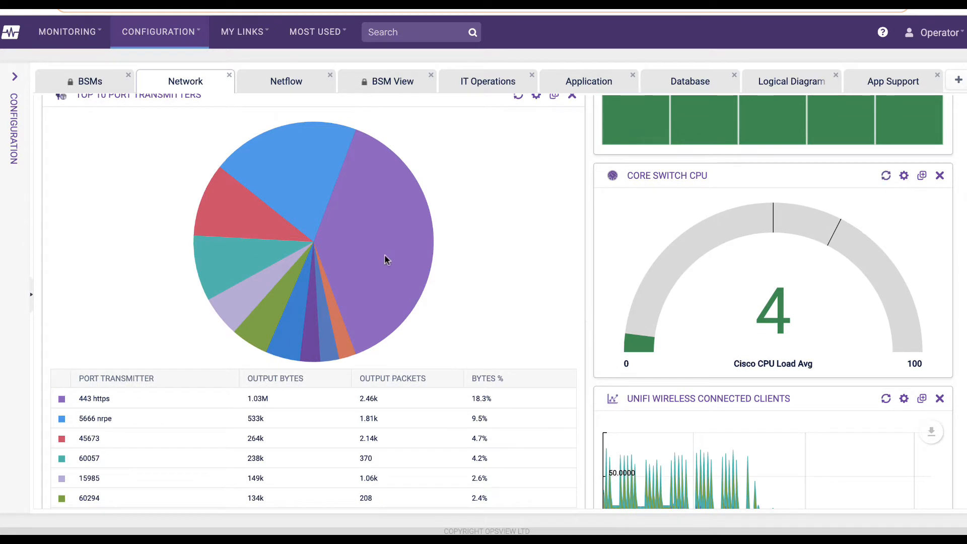
mouse_move(376, 255)
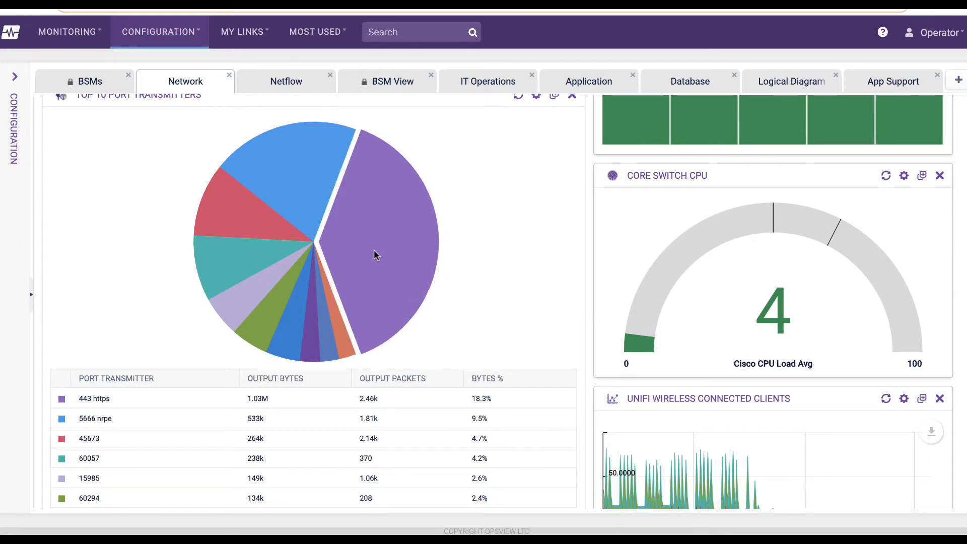
mouse_move(373, 253)
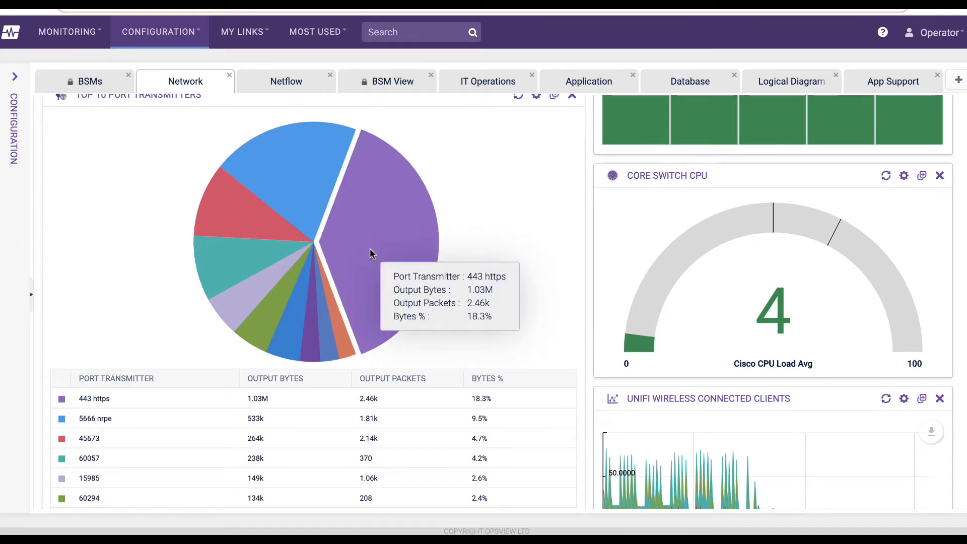
mouse_move(296, 187)
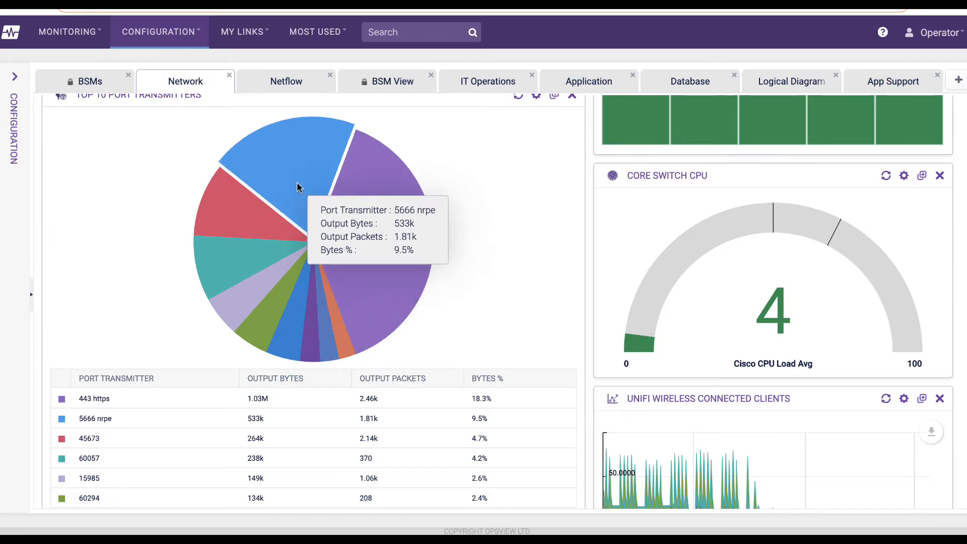
mouse_move(240, 214)
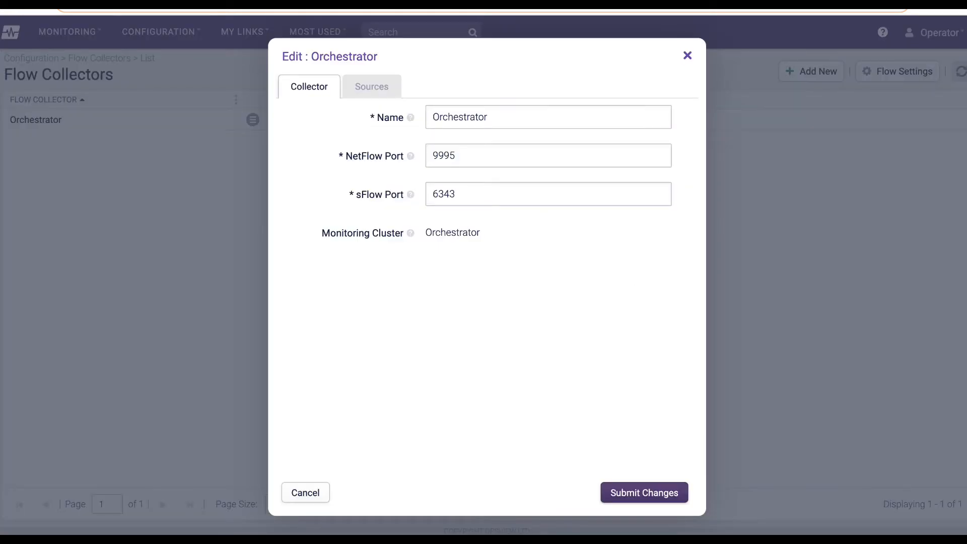
Show the Orchestrator collector's sources, firewall1.opsview.com and Orchestrator-Netflow.
click(372, 86)
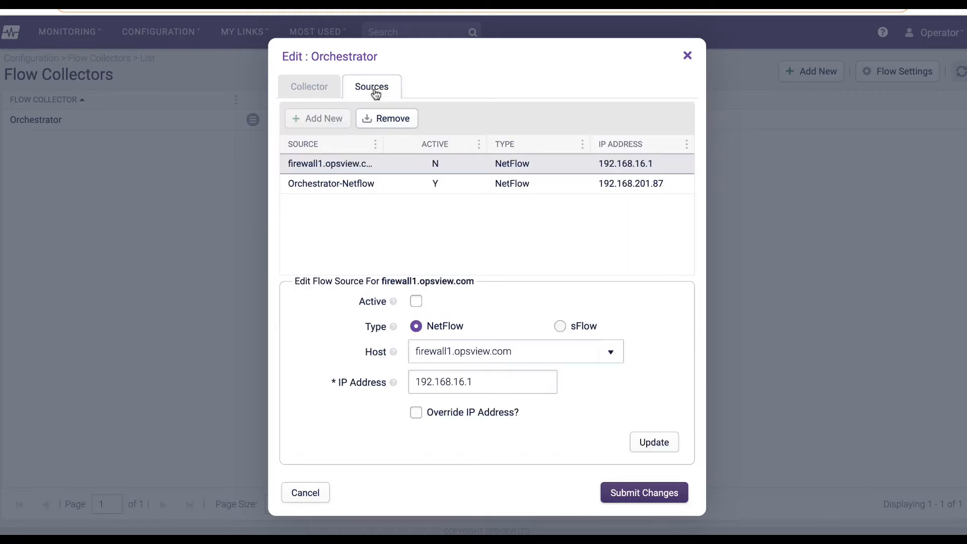
mouse_move(375, 94)
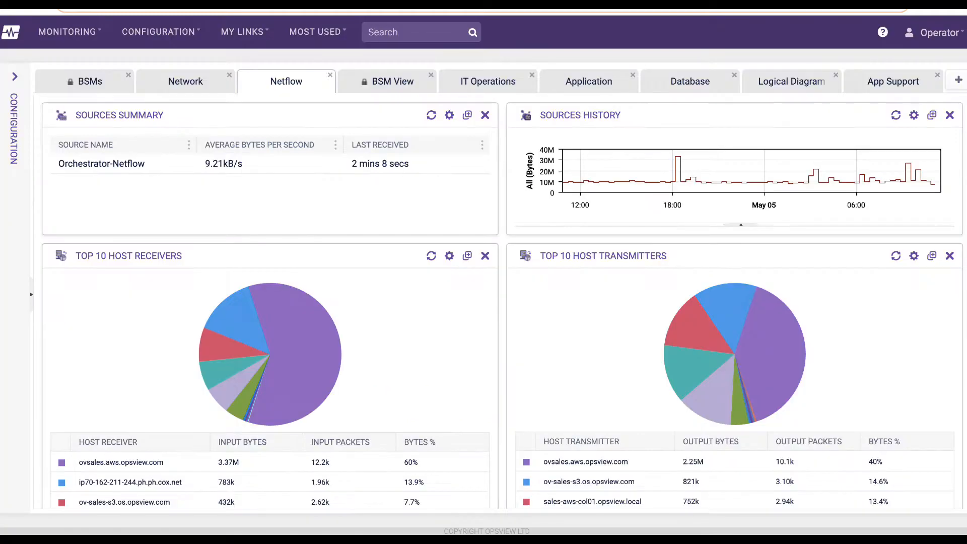
mouse_move(502, 153)
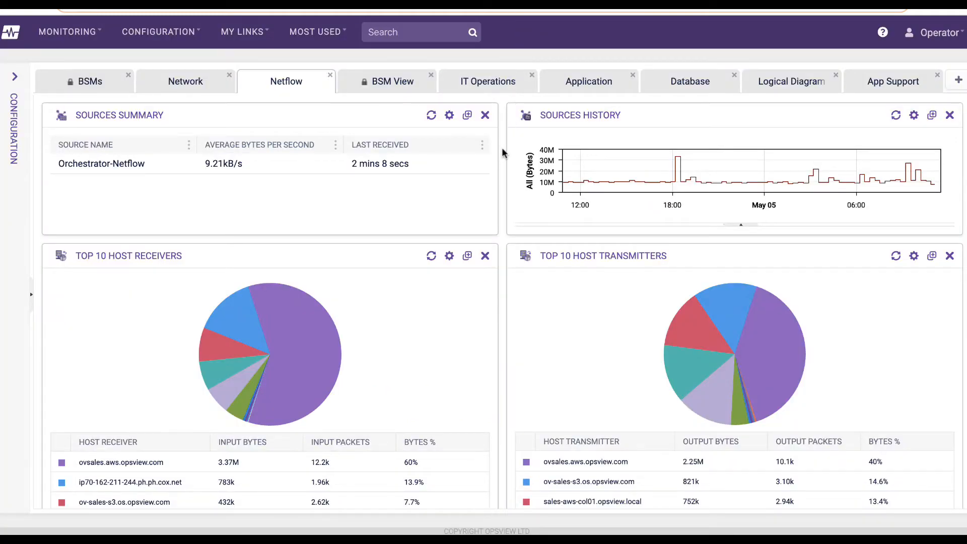
Scroll through the Netflow dashboard widgets down to Top 10 Transfers.
scroll(down, 3)
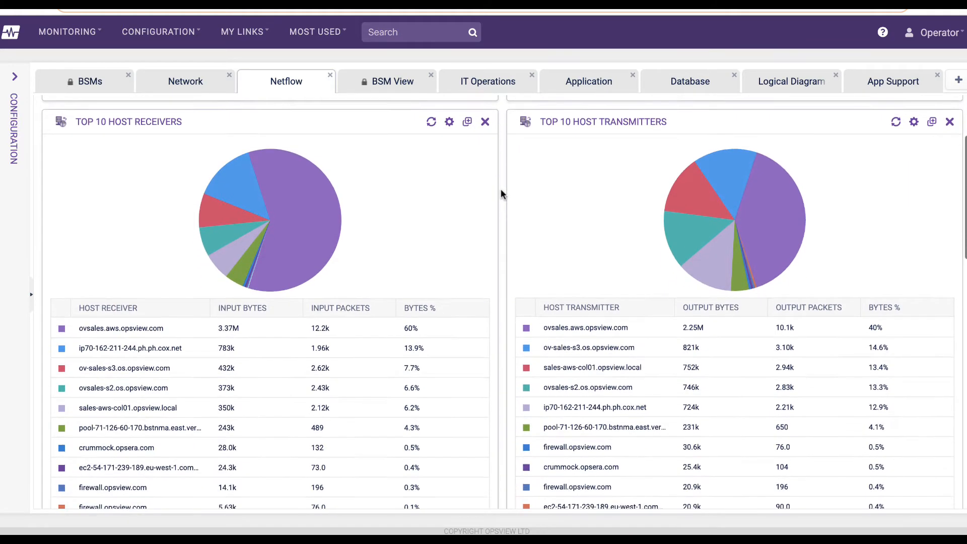
scroll(down, 3)
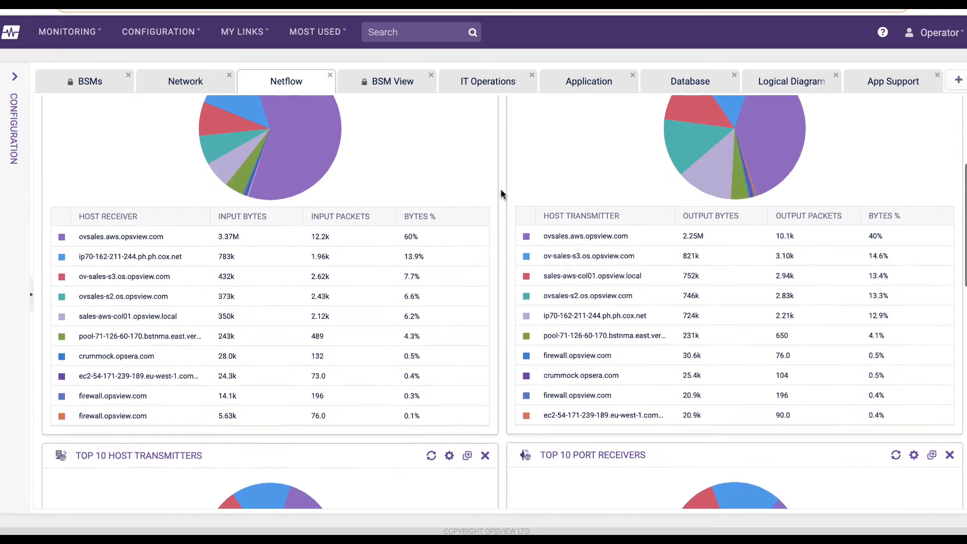
scroll(down, 3)
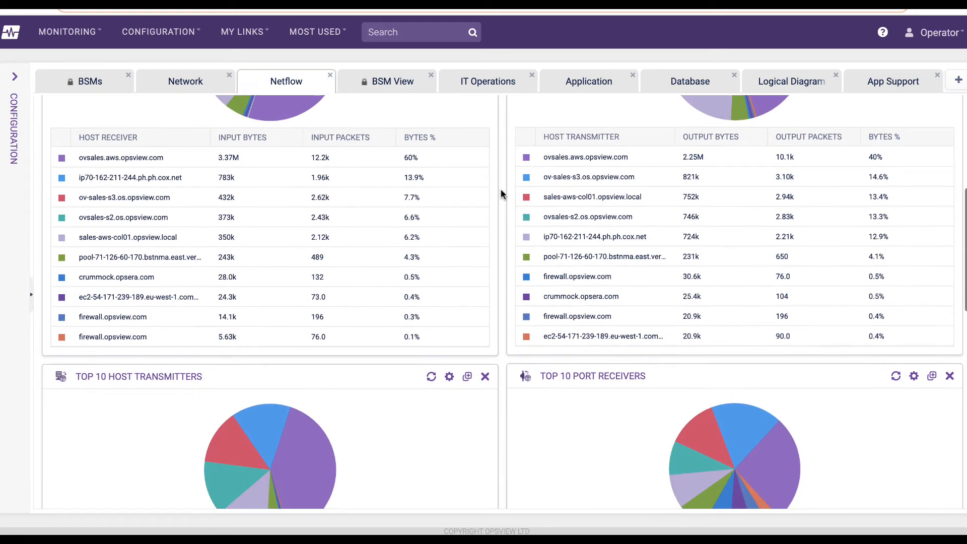
scroll(down, 3)
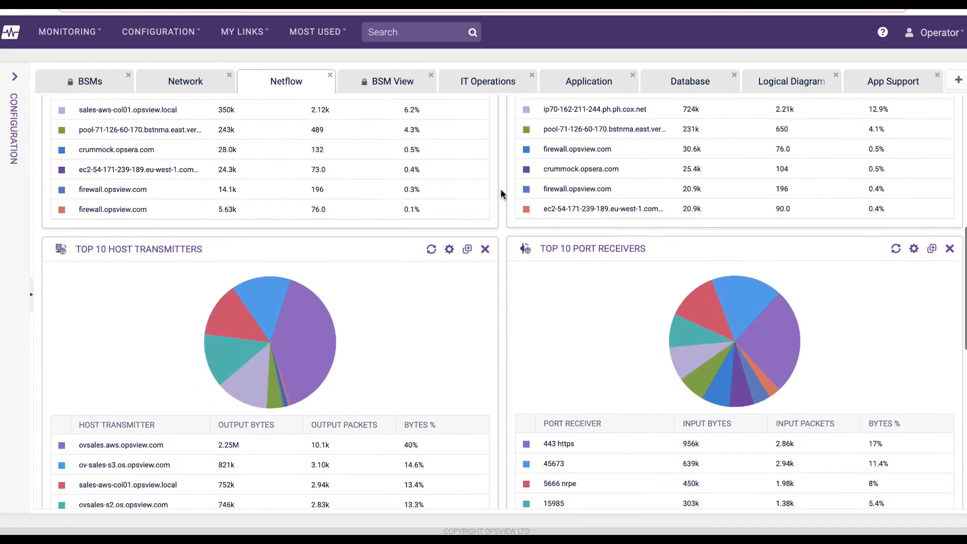
scroll(down, 3)
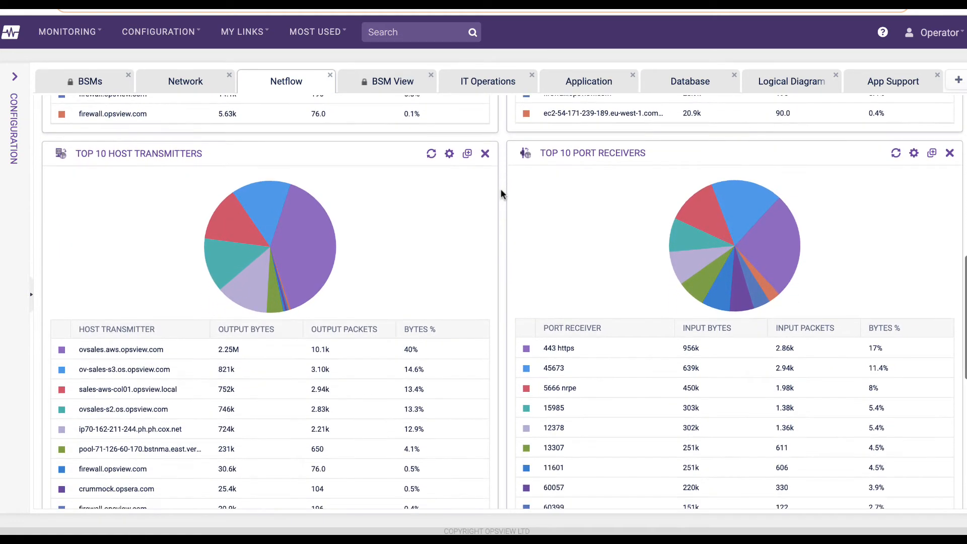
scroll(down, 3)
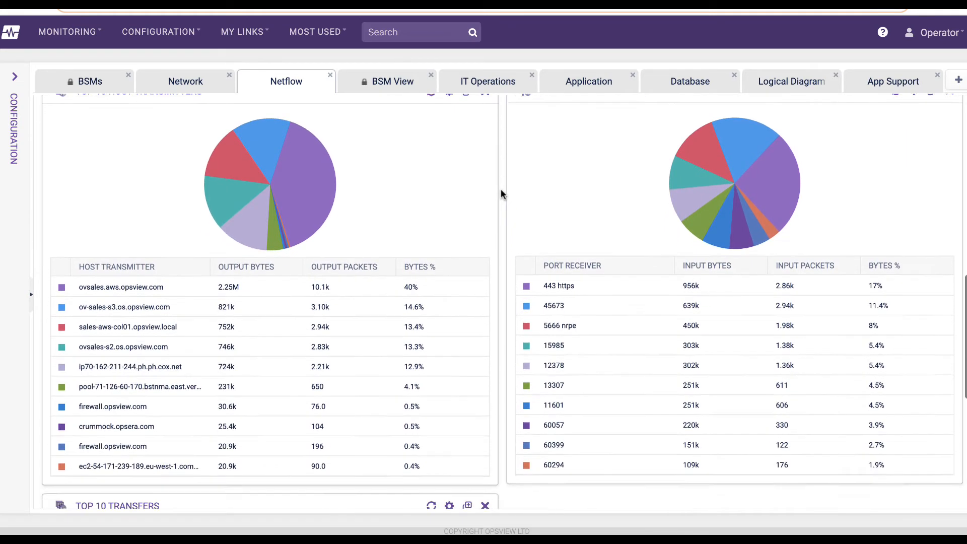
scroll(down, 3)
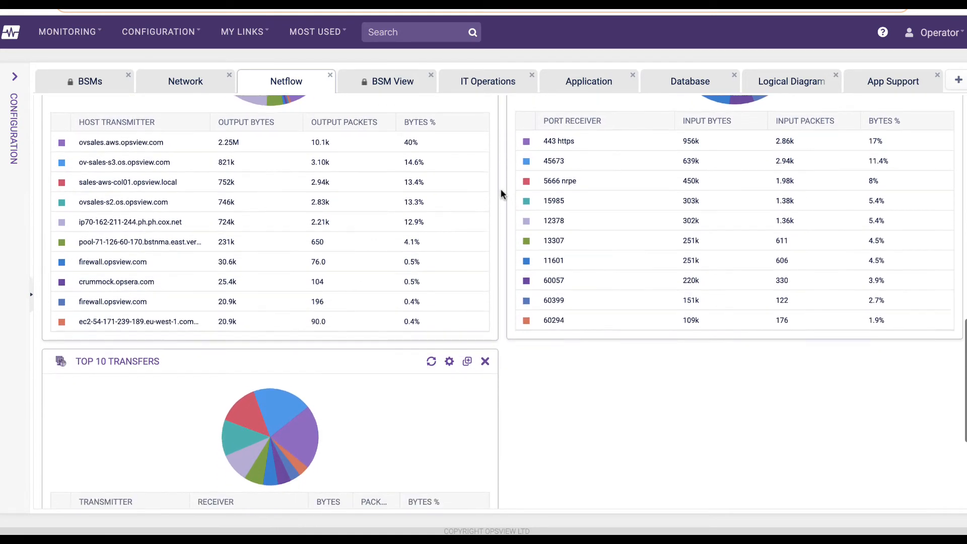
scroll(down, 3)
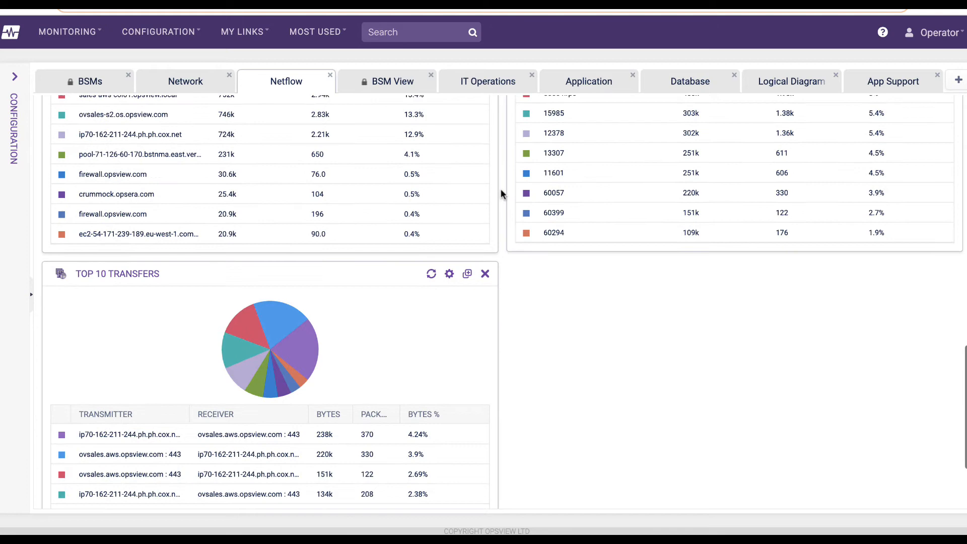
scroll(down, 3)
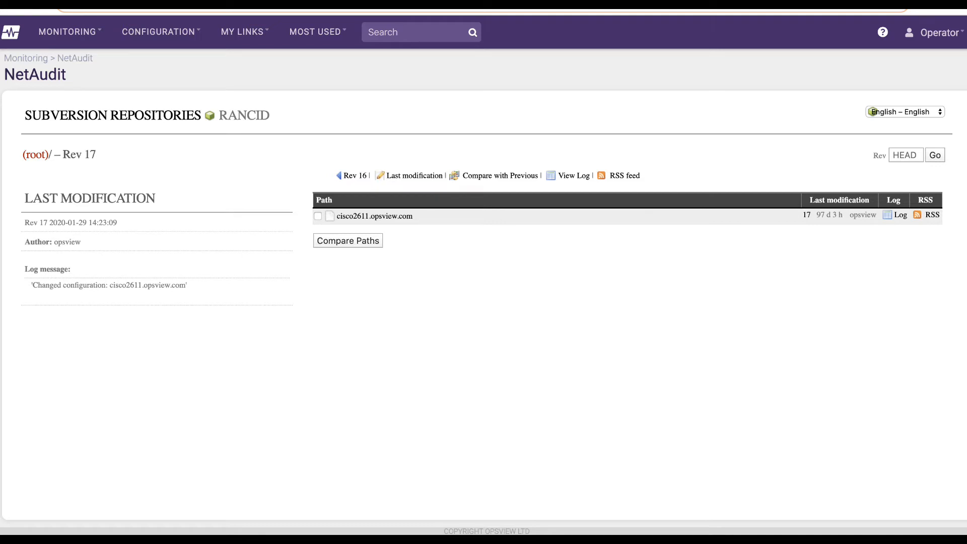
View cisco2611.opsview.com's configuration file at revision 11 in NetAudit.
click(374, 216)
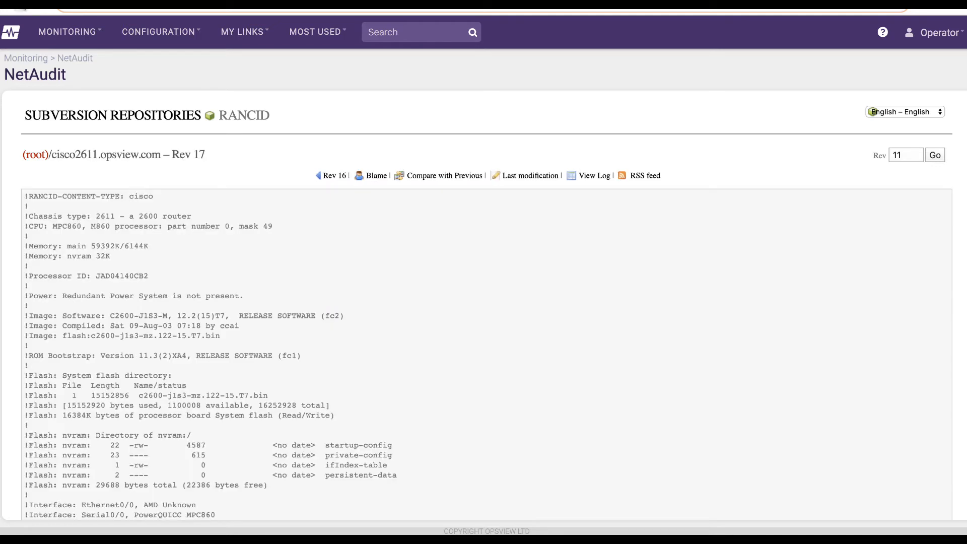
scroll(down, 3)
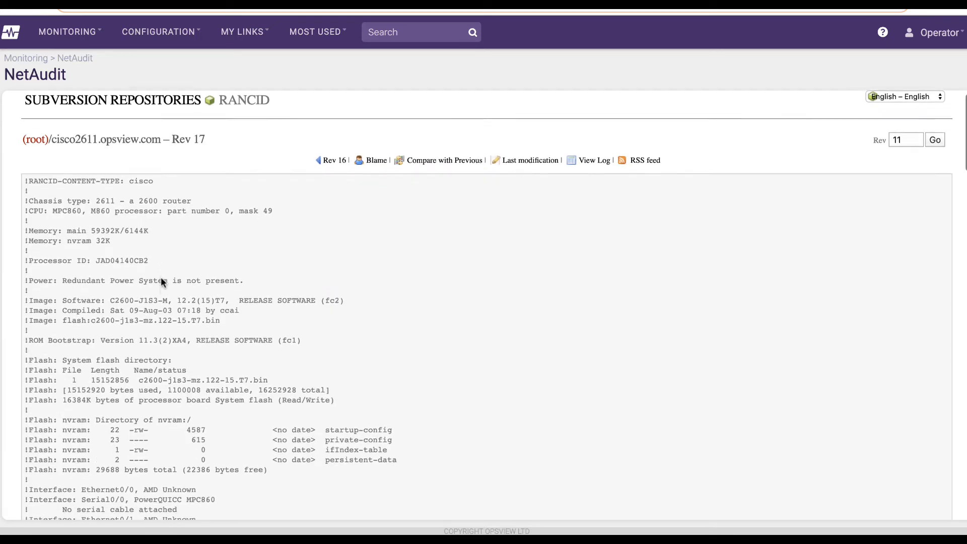
scroll(down, 3)
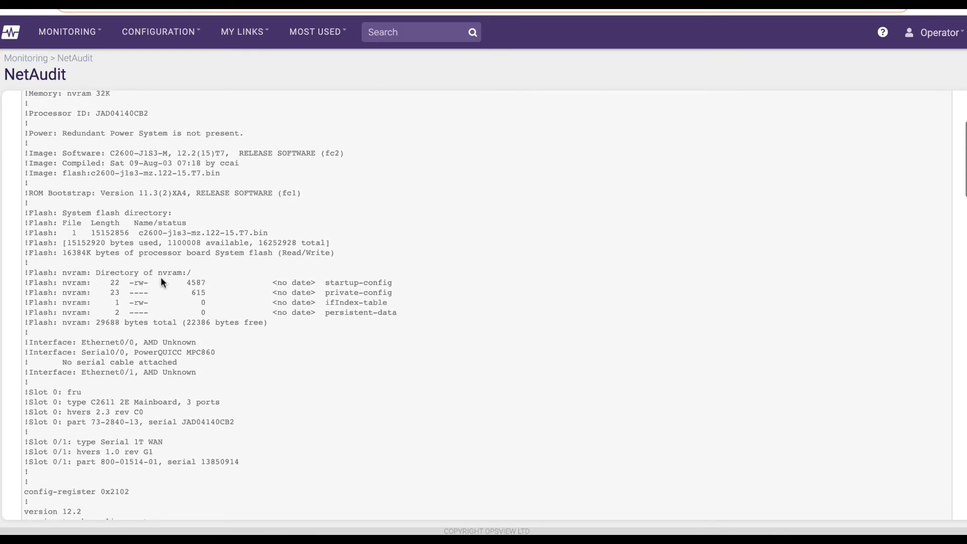
scroll(down, 3)
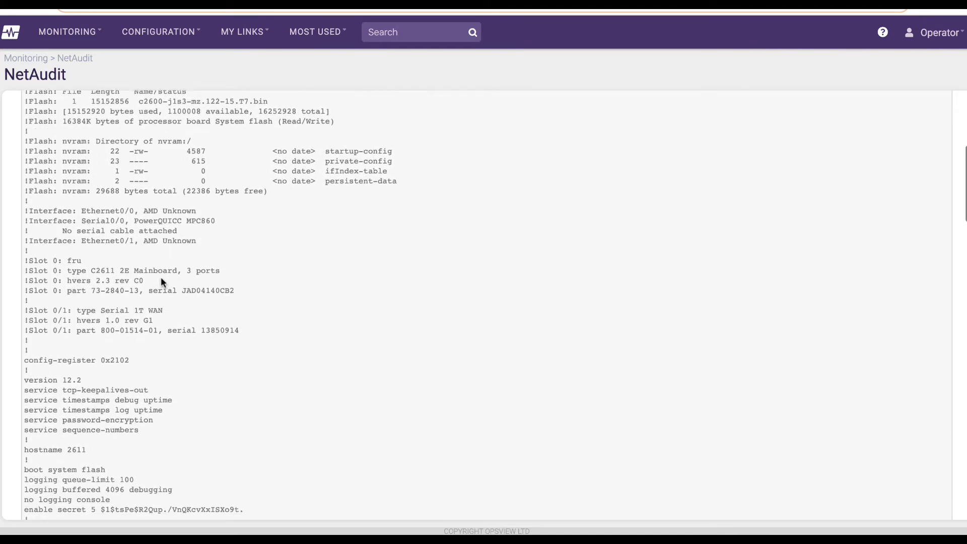
scroll(down, 3)
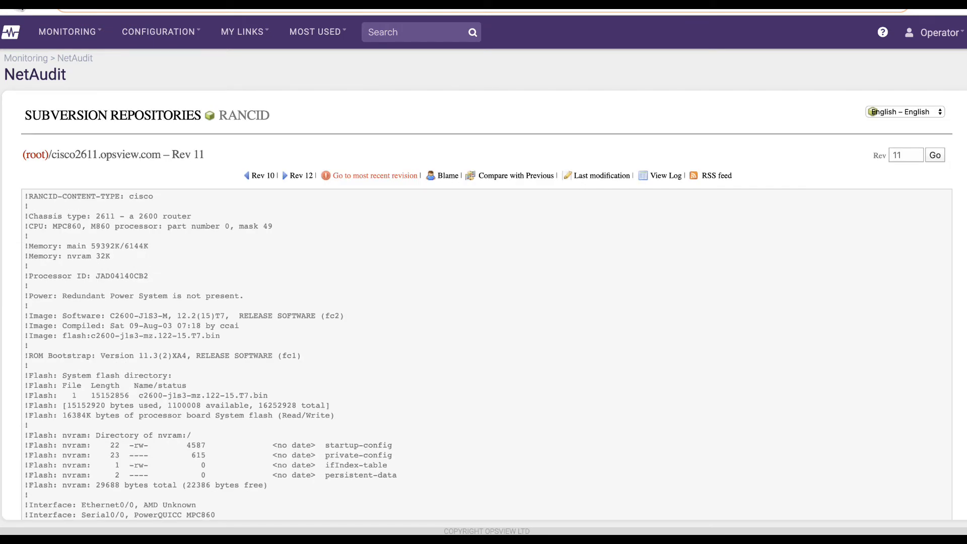
mouse_move(503, 190)
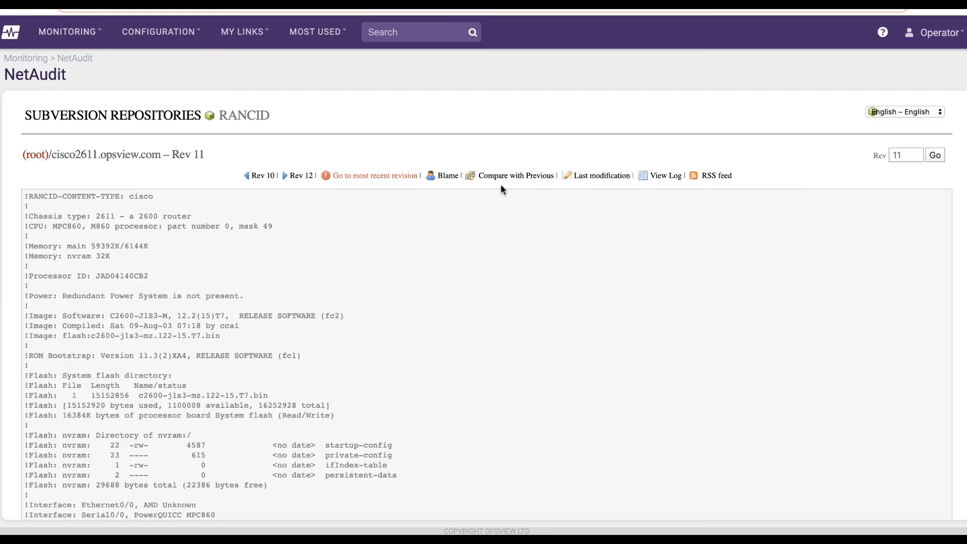
Compare cisco2611.opsview.com's configuration revision 11 with revision 10.
click(517, 176)
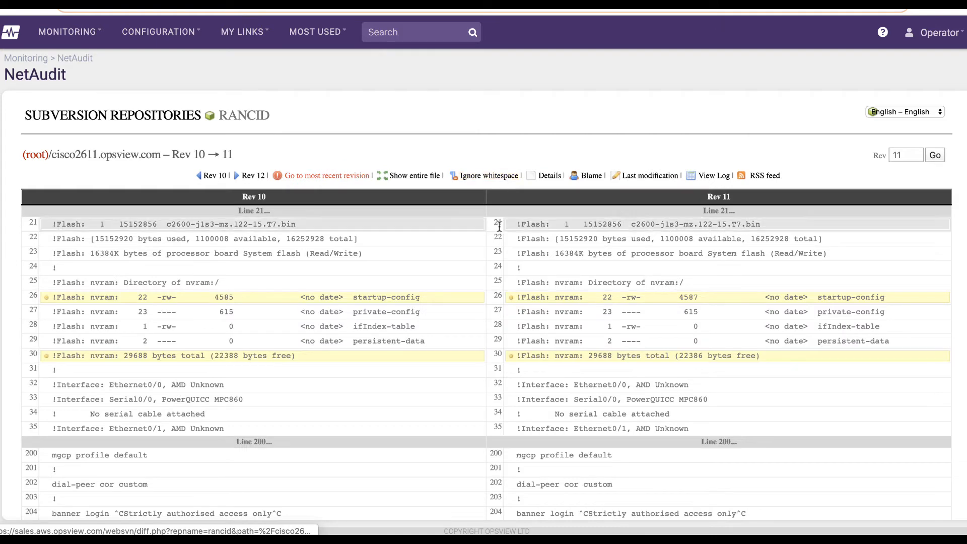
scroll(down, 3)
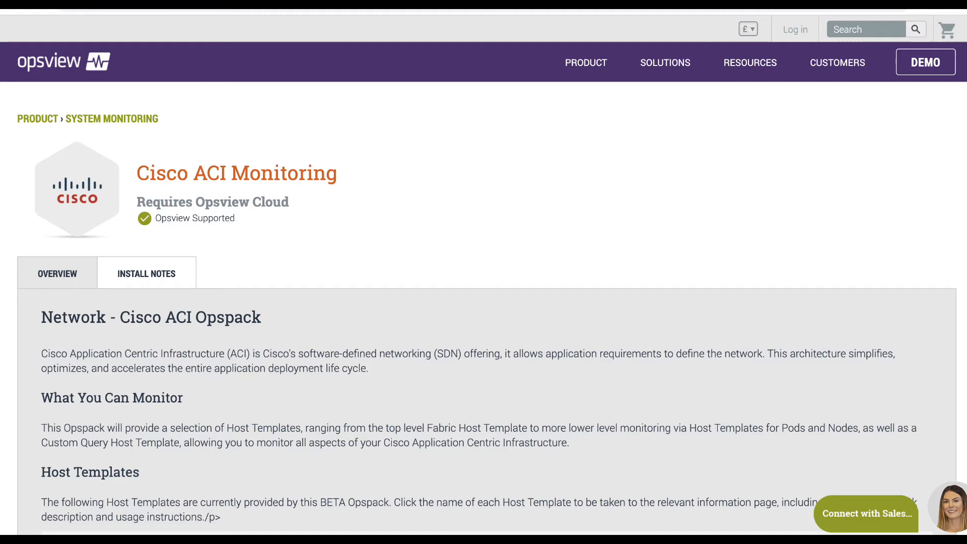
mouse_move(733, 403)
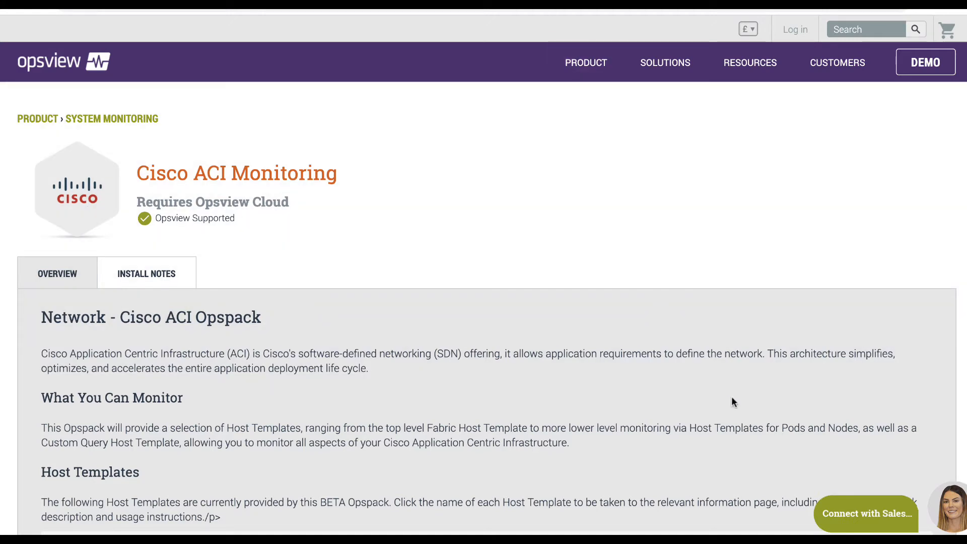
Expand the 'Network - Cisco ACI - APIC' template and open its full setup details.
scroll(down, 3)
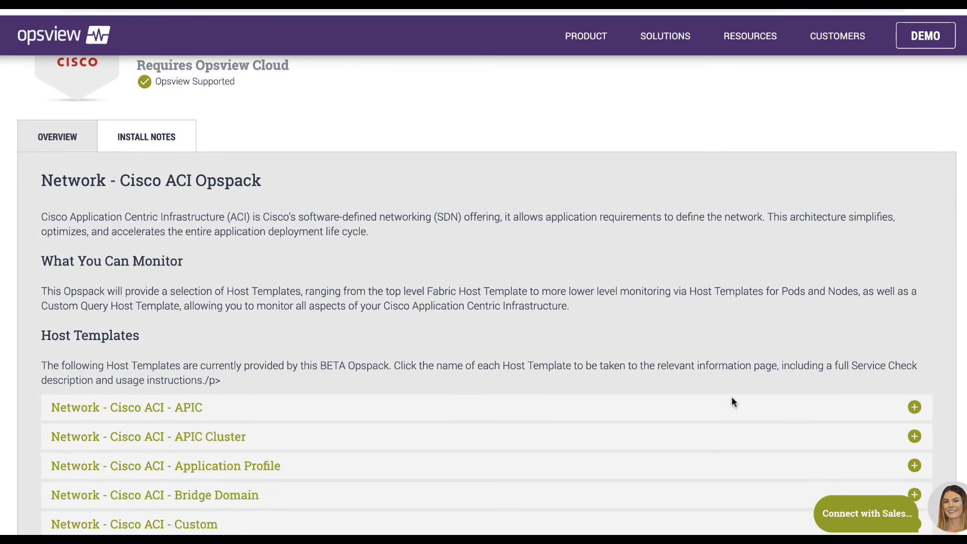
scroll(down, 3)
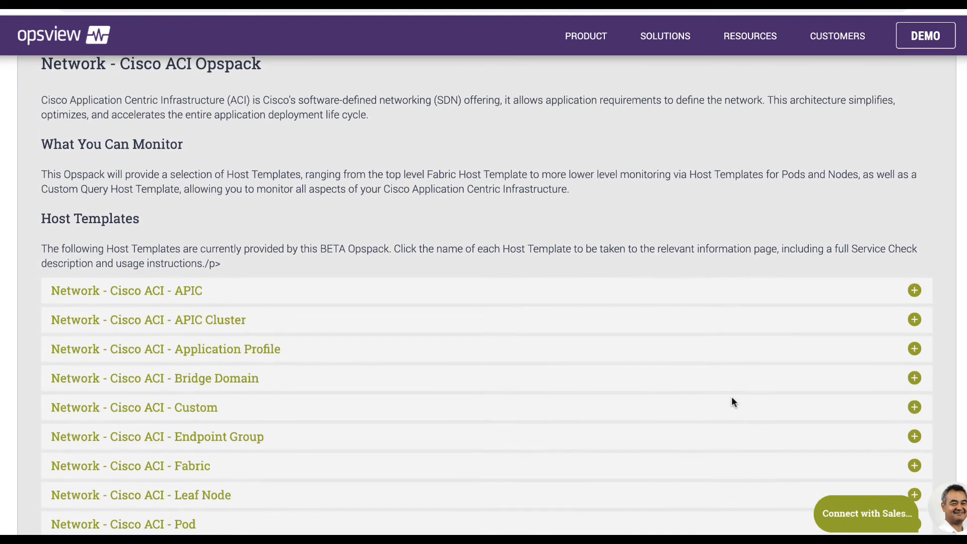
scroll(down, 3)
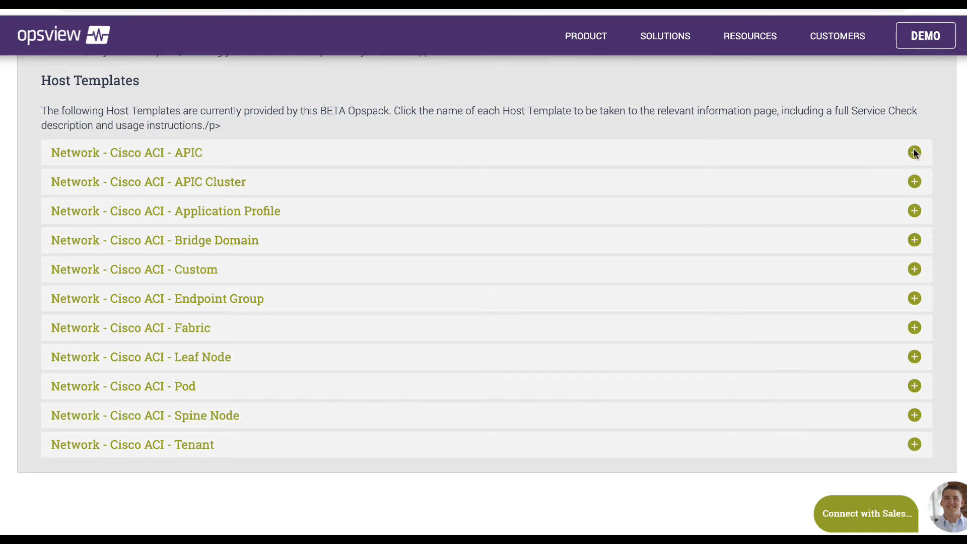
click(914, 152)
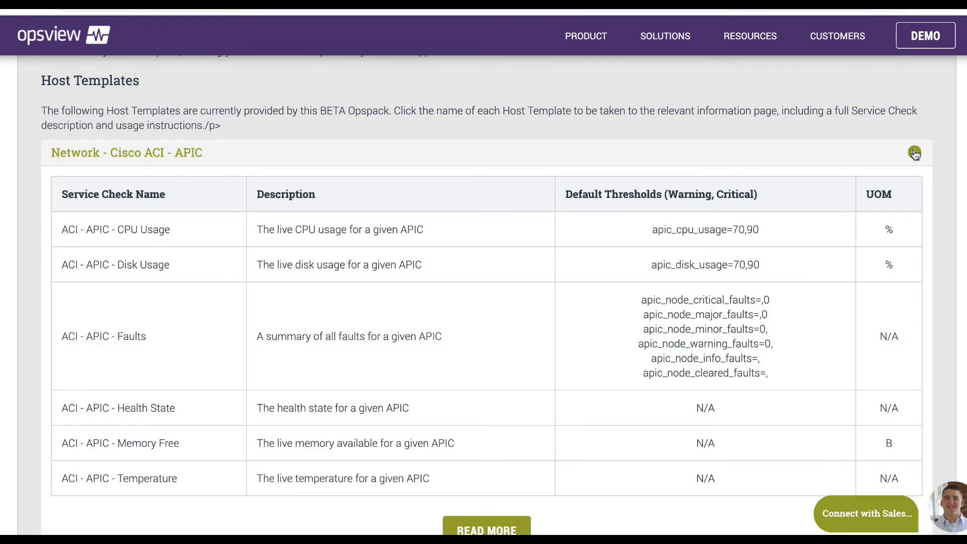
scroll(down, 3)
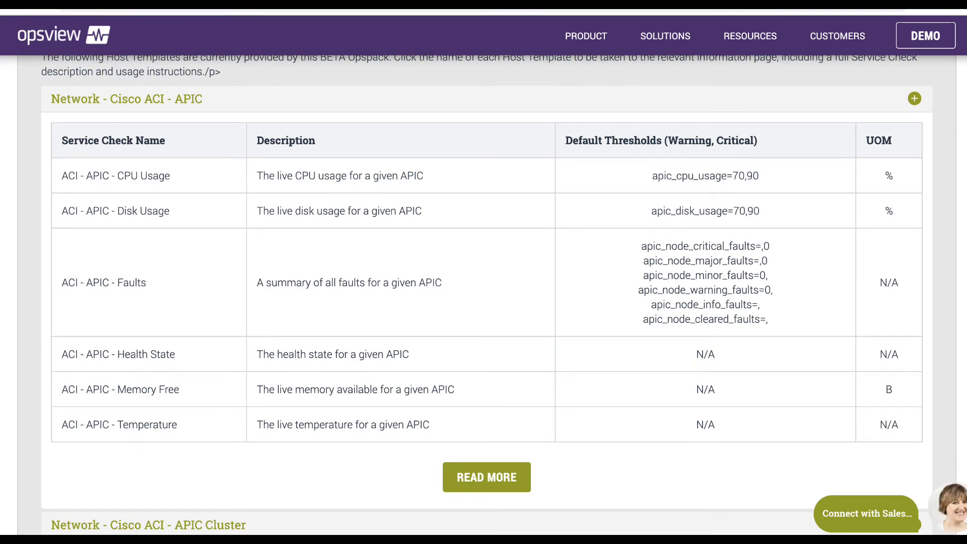
click(486, 477)
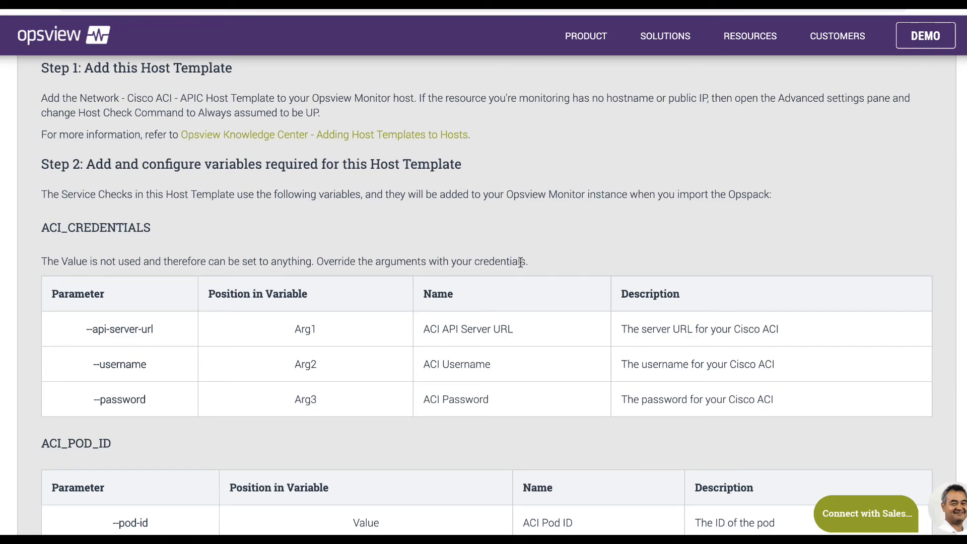
scroll(down, 3)
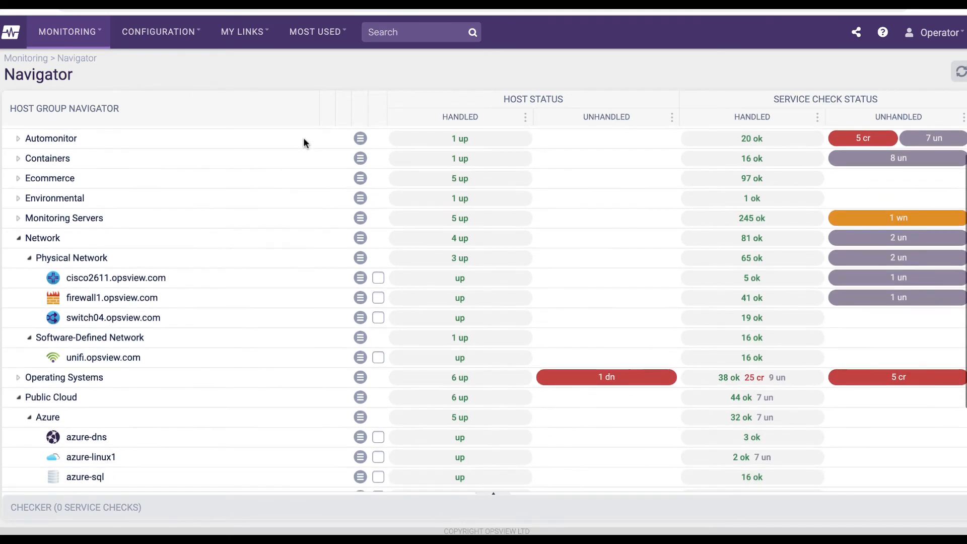
Leave the Host Group Navigator for the IT Operations dashboard.
scroll(down, 3)
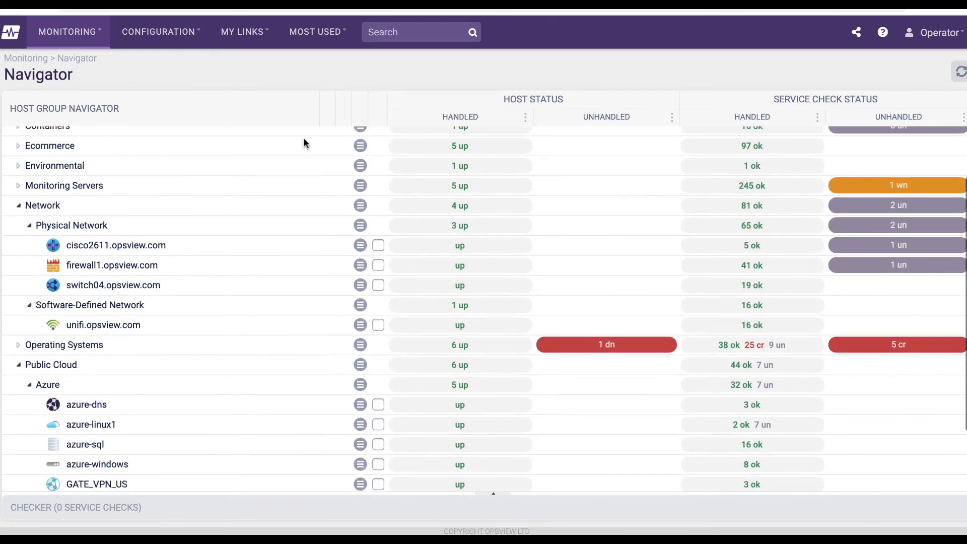
scroll(down, 3)
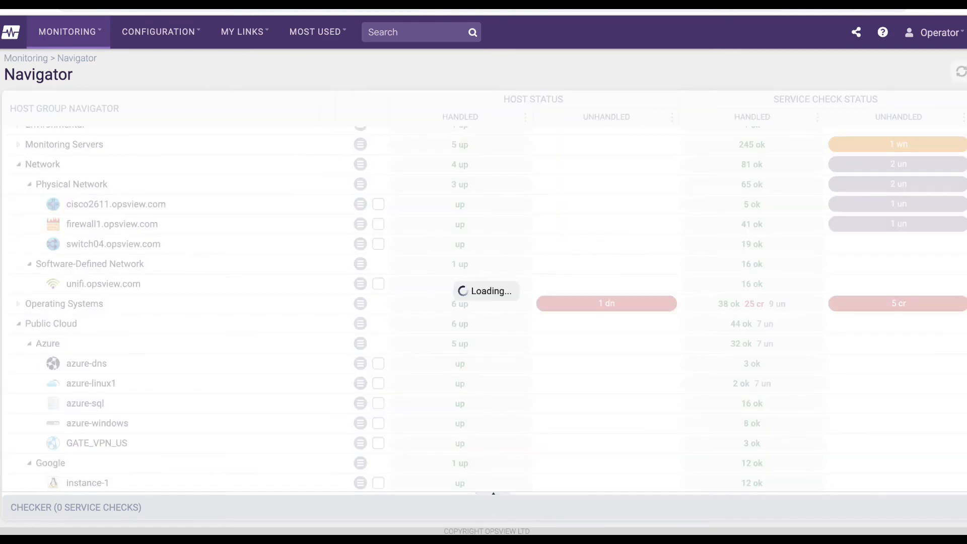
click(487, 80)
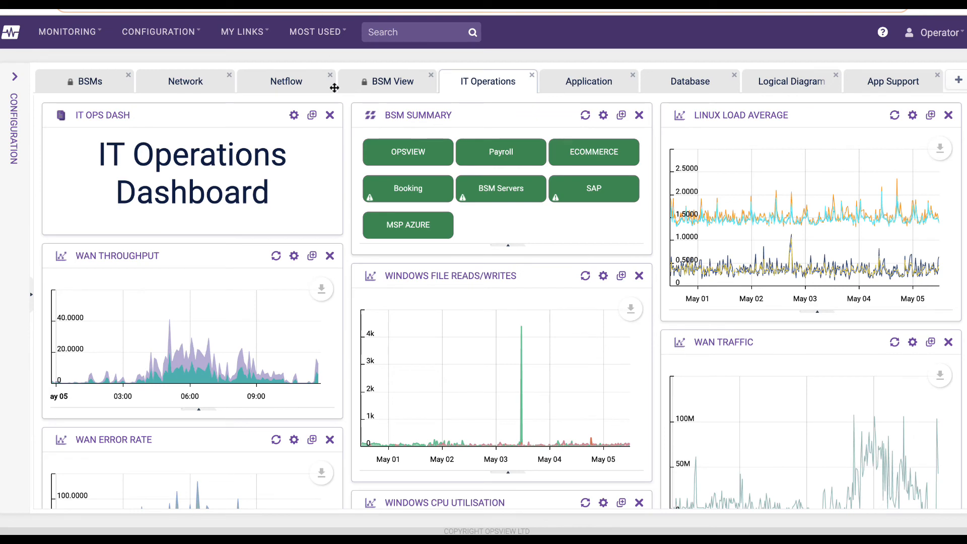
scroll(down, 3)
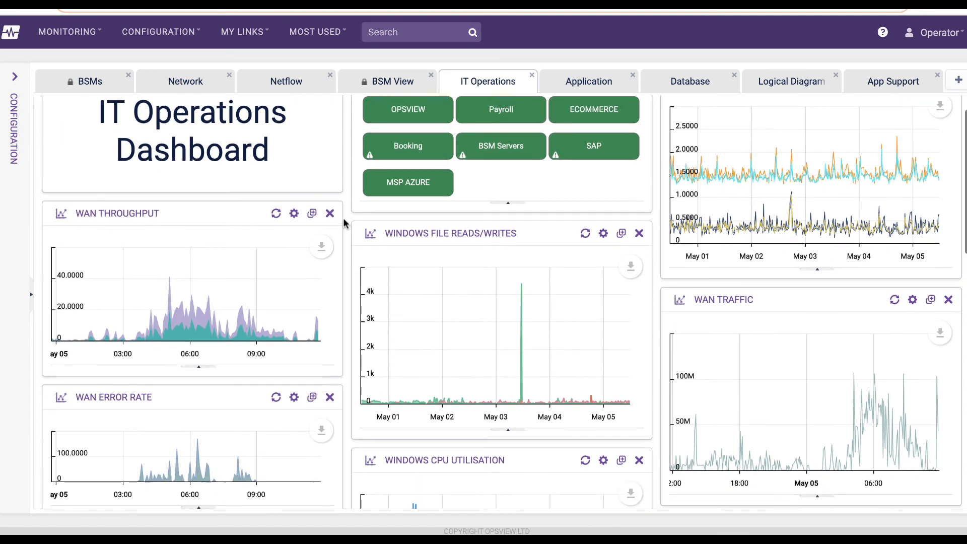
scroll(down, 3)
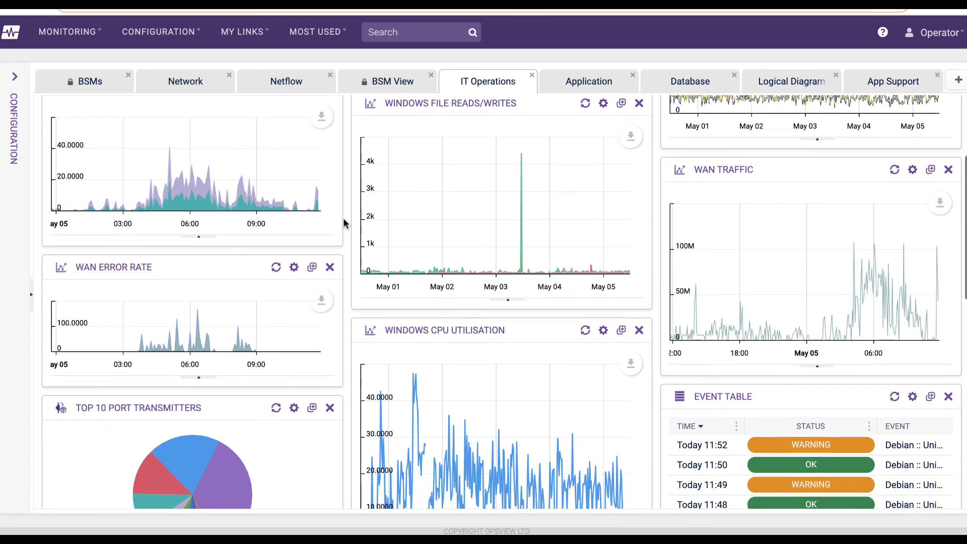
scroll(down, 3)
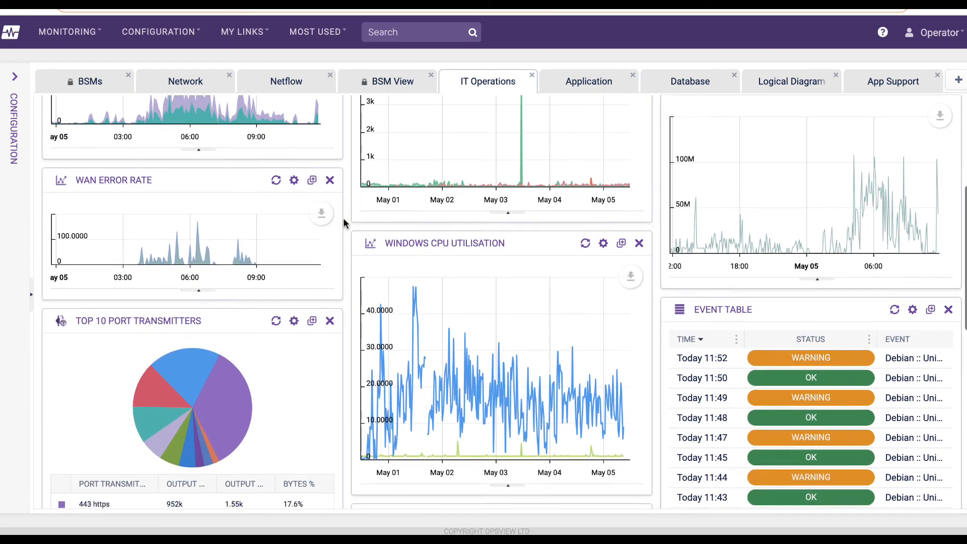
scroll(down, 3)
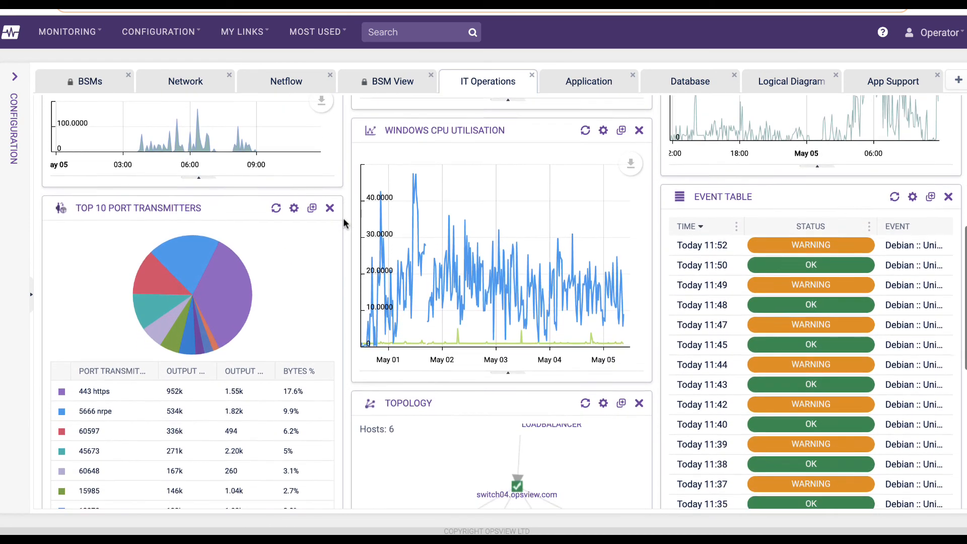
scroll(down, 3)
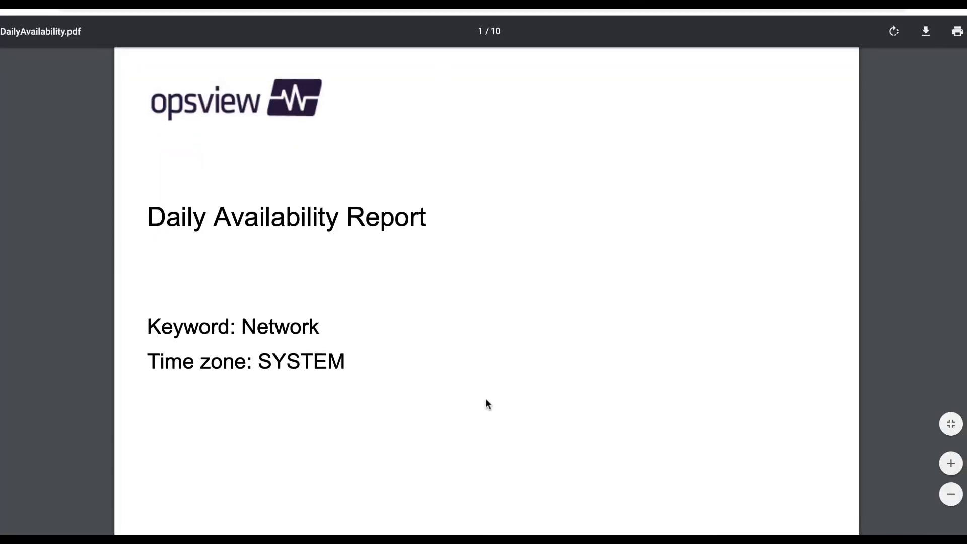
Scroll the DailyAvailability.pdf report down to the Daily Availability Chart page.
scroll(down, 3)
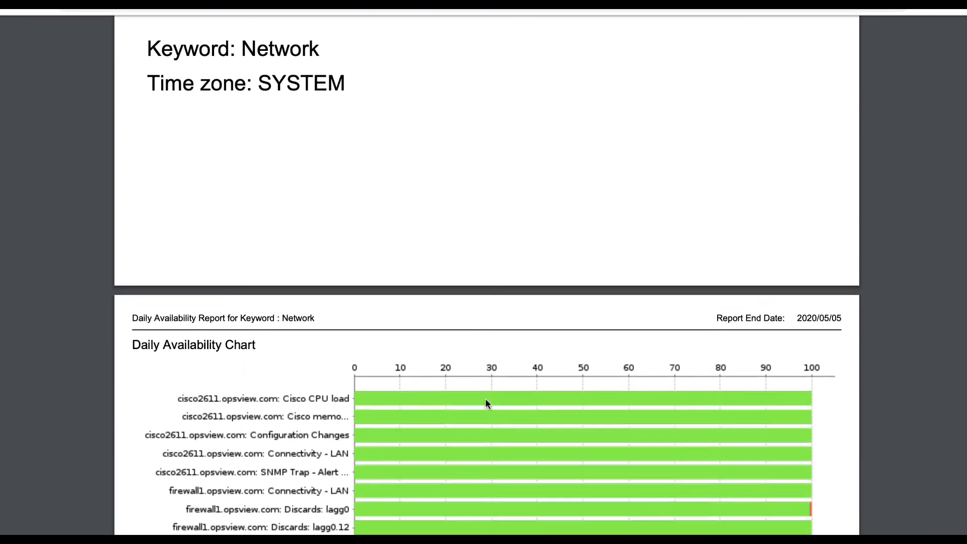
scroll(down, 3)
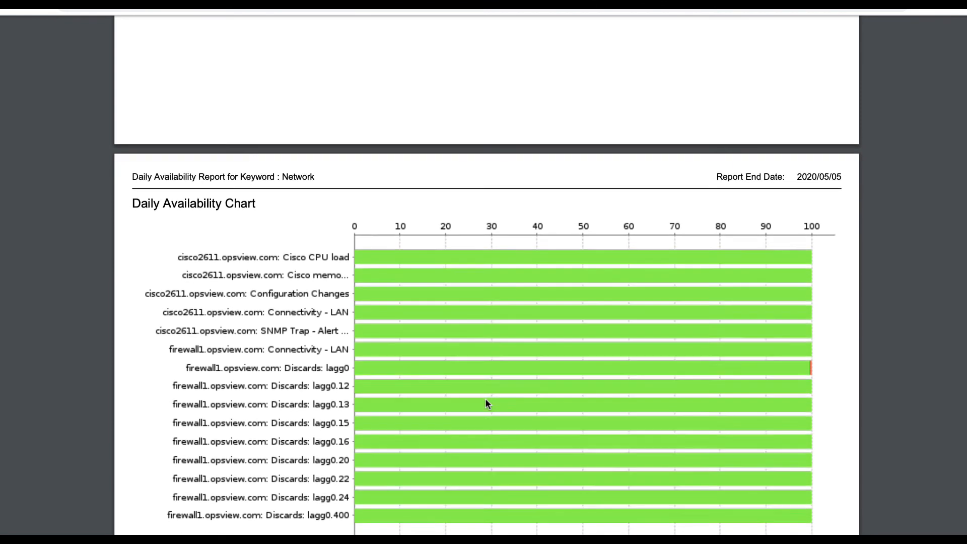